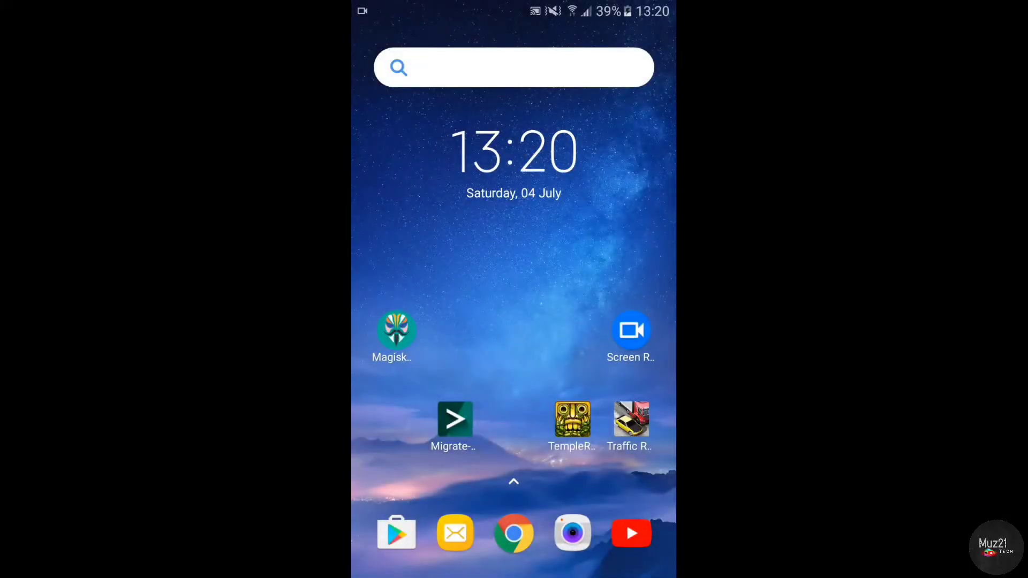
Launch Magisk Manager from the Android home screen
left_click(395, 534)
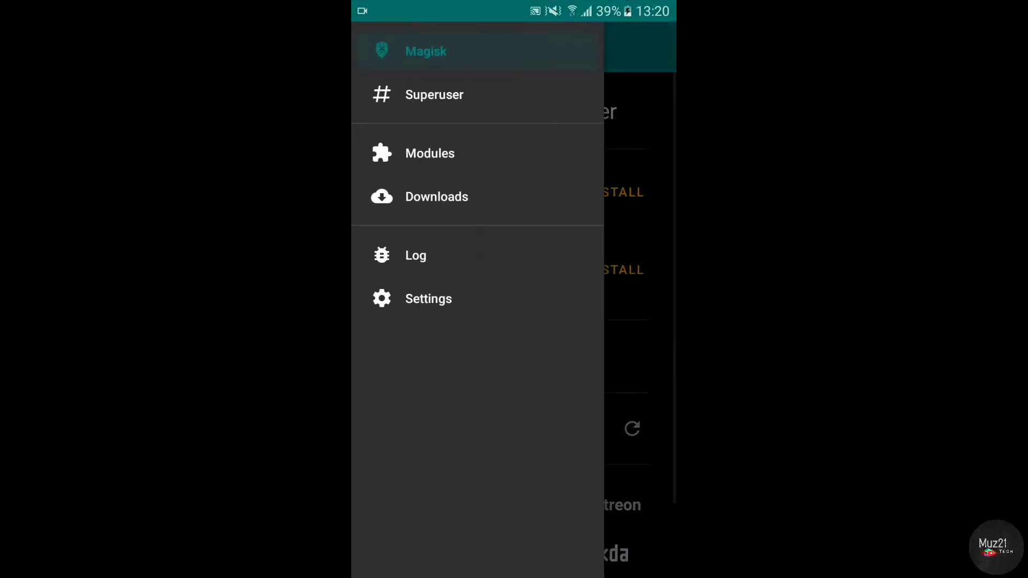
View Magisk Manager's Superuser list of root-granted apps
left_click(434, 94)
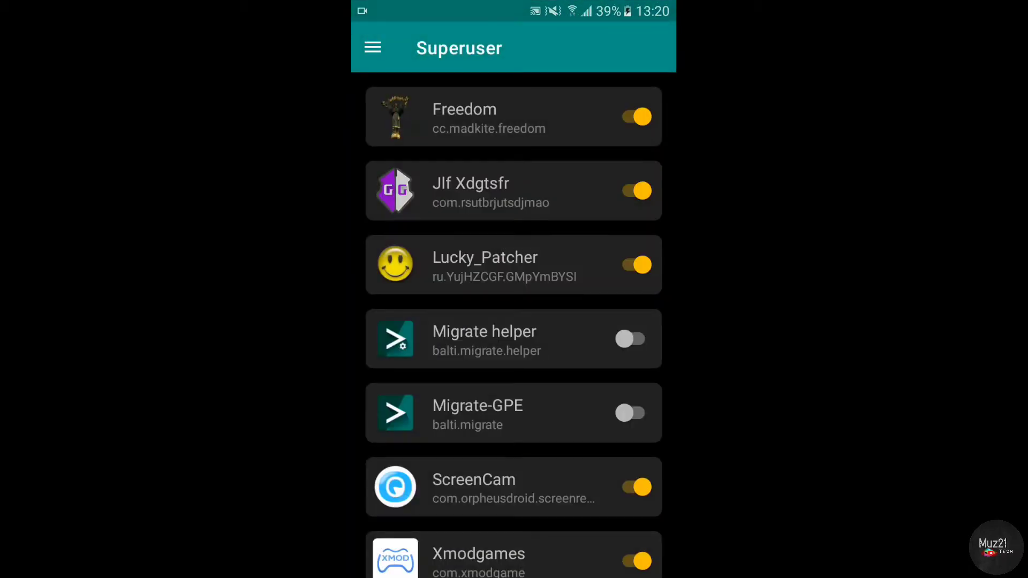
left_click(633, 338)
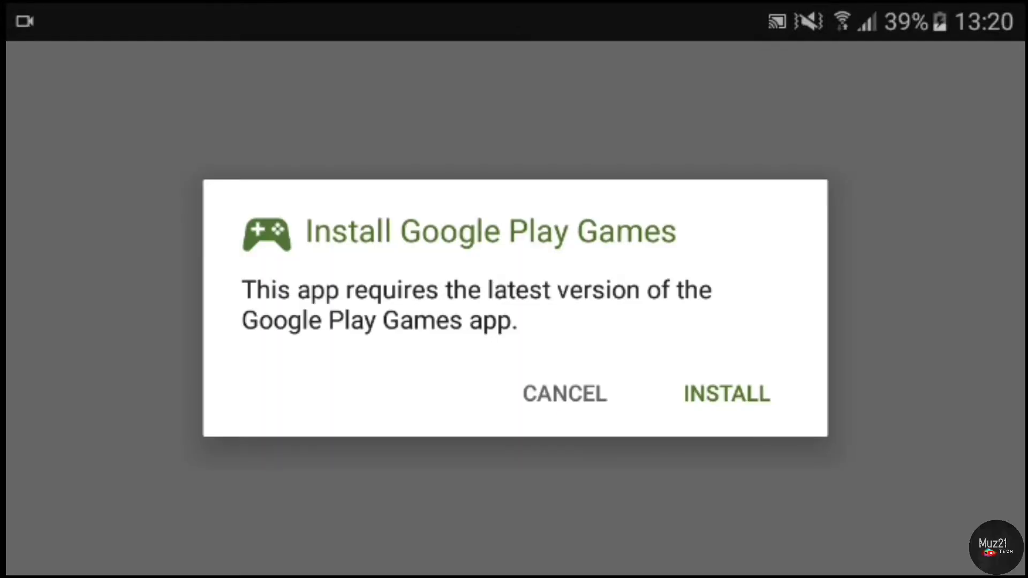
Decline the Google Play Games install, then open Traffic Racer and Temple Run 2 to their title screens
left_click(565, 394)
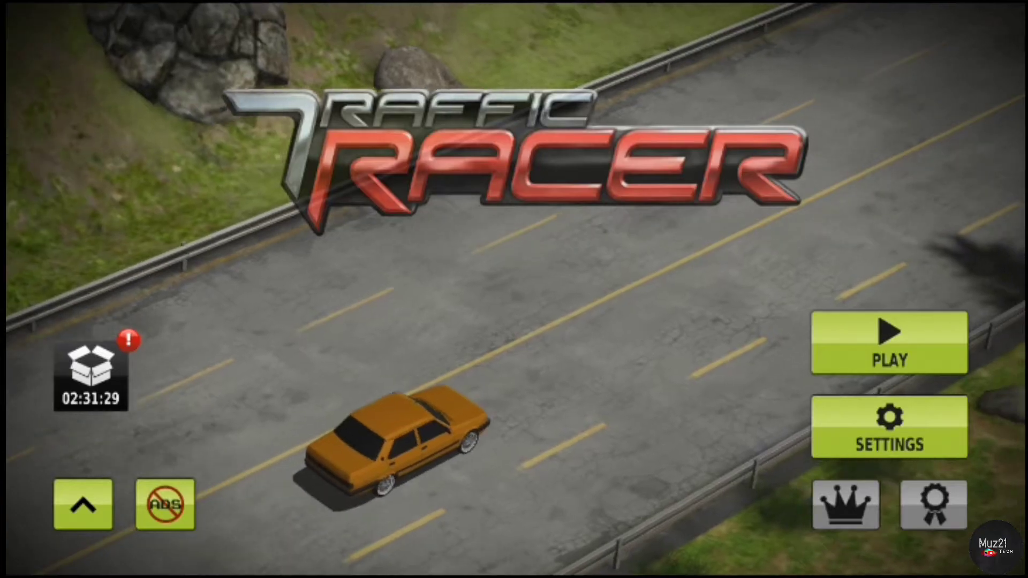
left_click(886, 345)
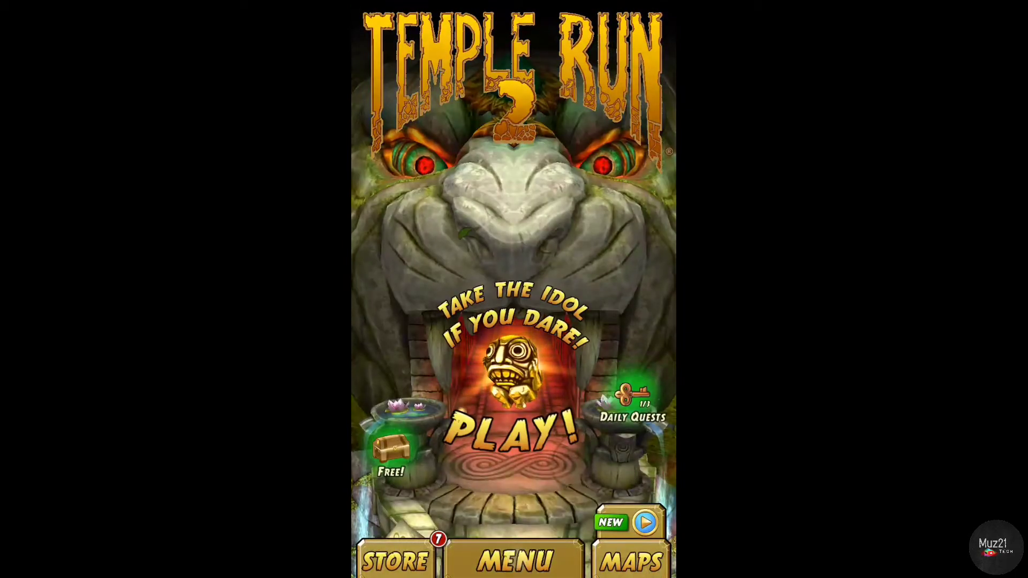
left_click(514, 561)
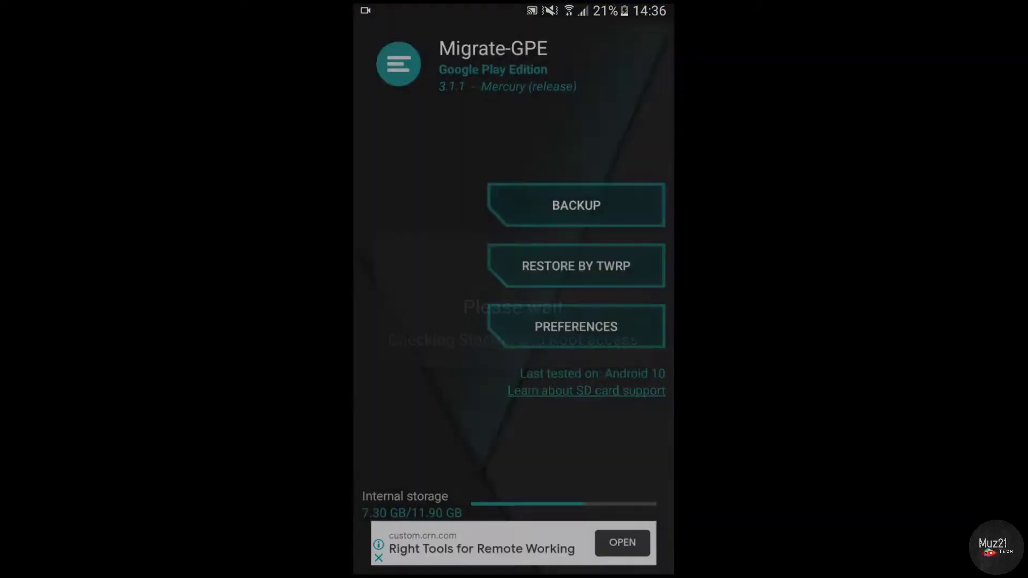
Create a backup selecting TempleRun 2 and Traffic Racer with app, data and permissions
left_click(576, 206)
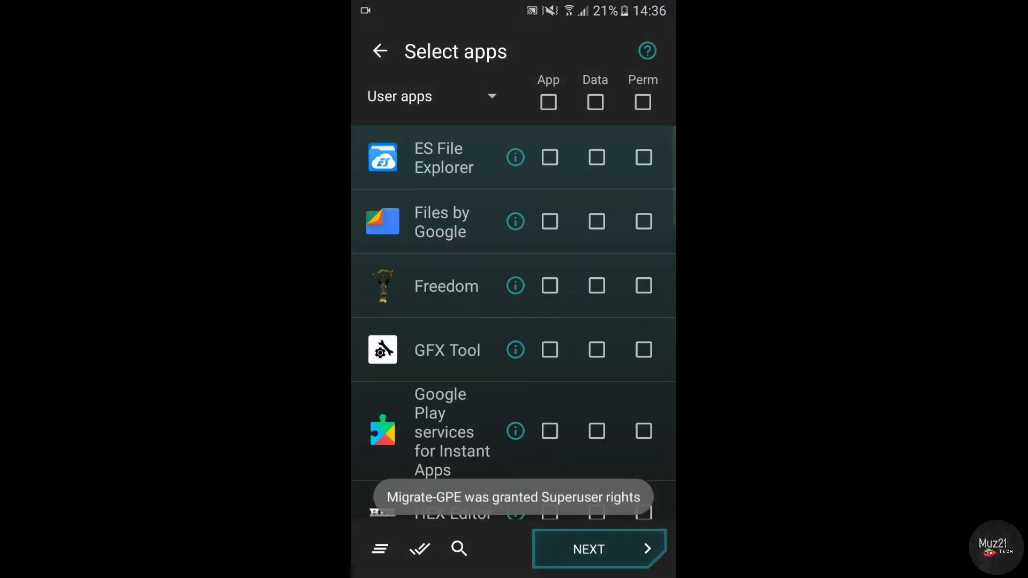
scroll("down", 3)
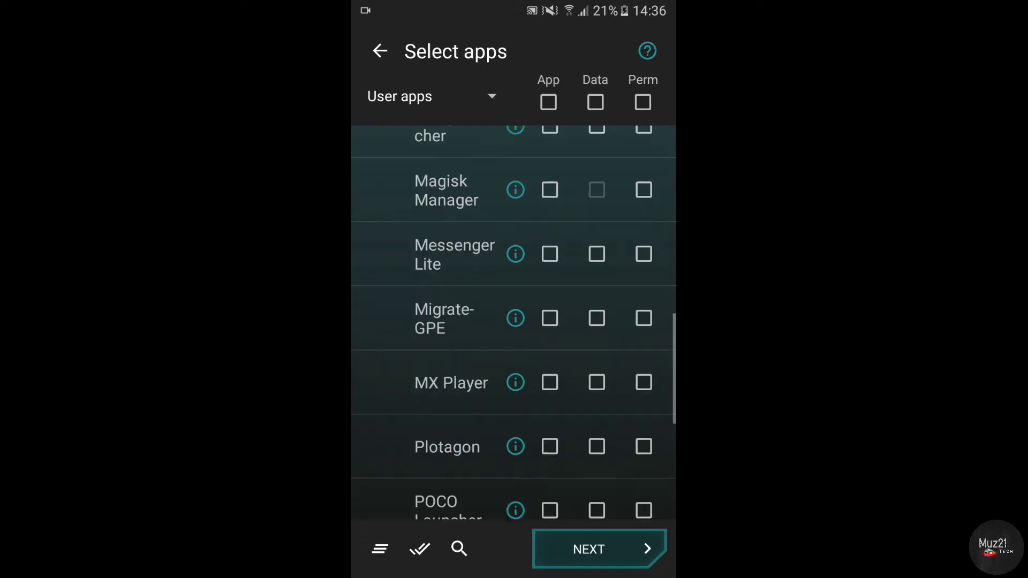
scroll("down", 3)
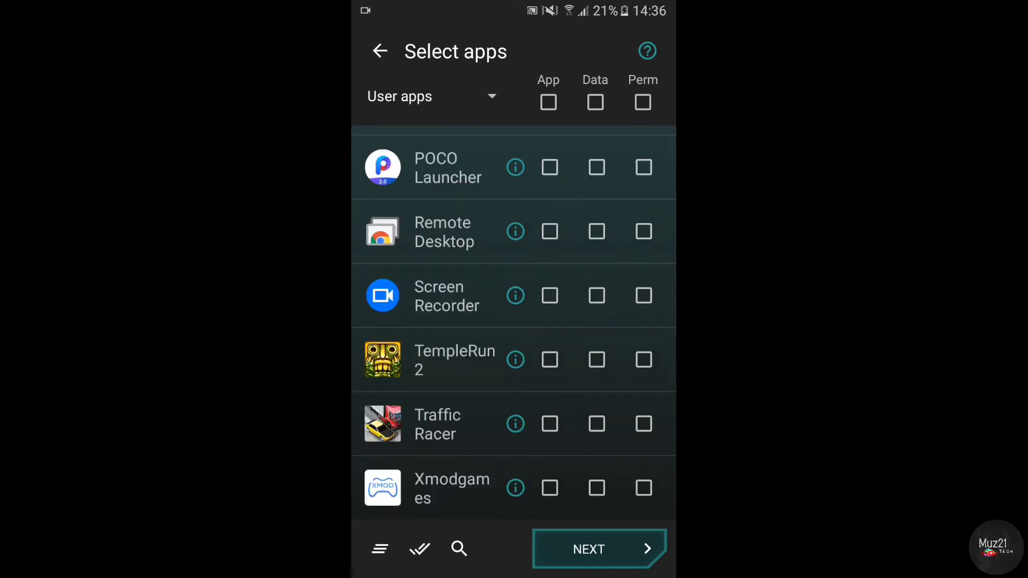
left_click(549, 359)
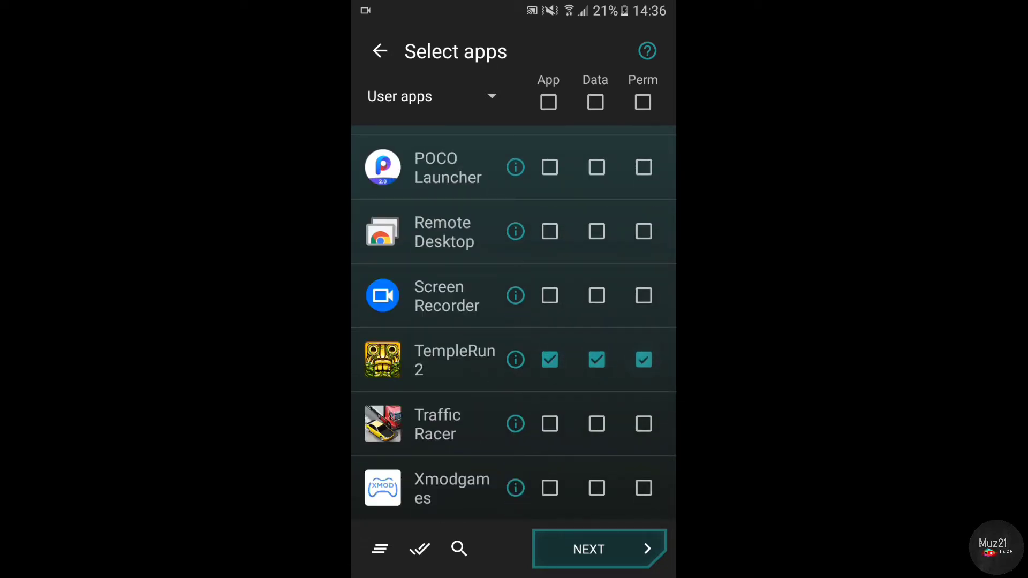
left_click(550, 424)
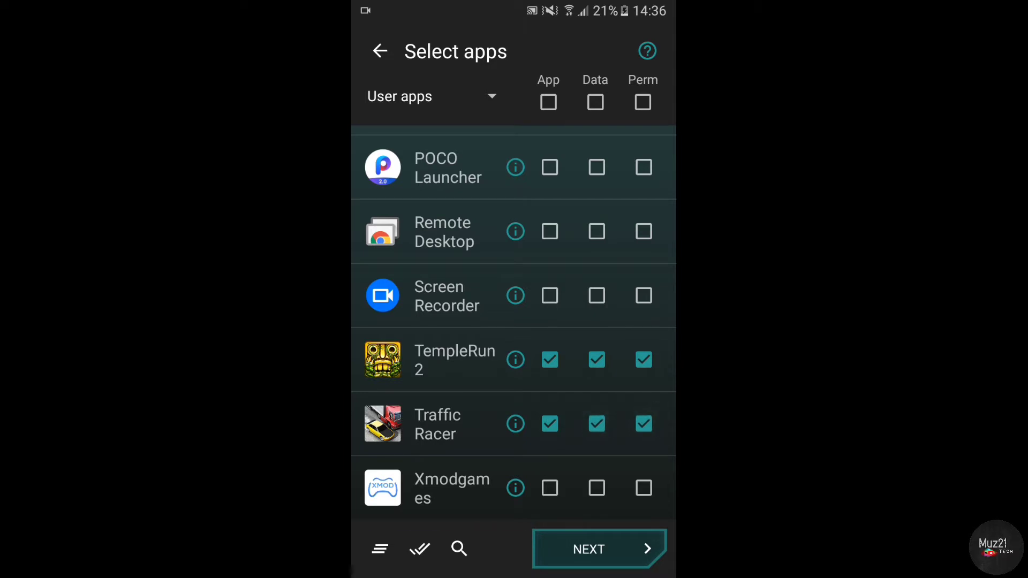
left_click(597, 564)
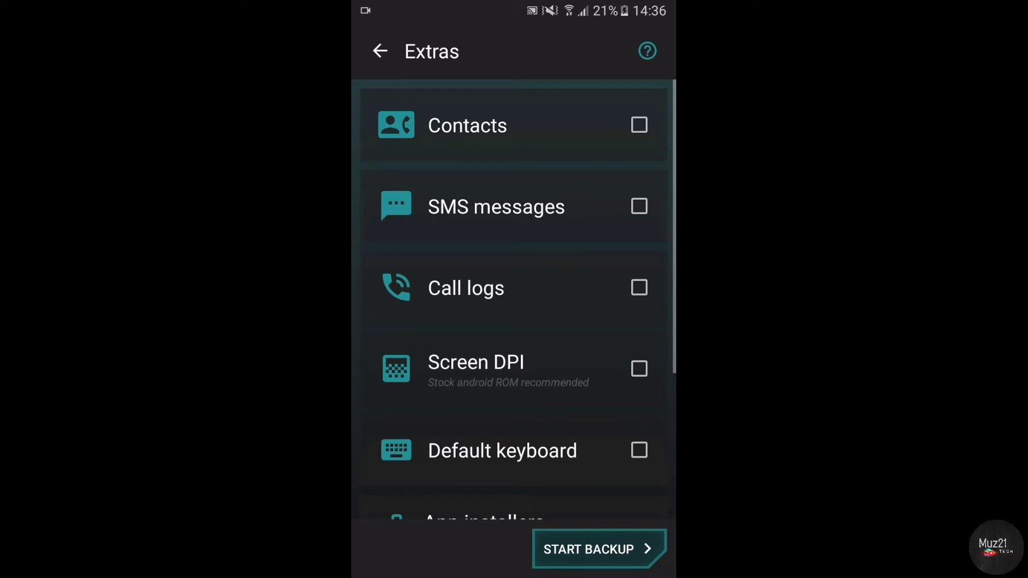
Start the games backup, renaming it to 'game_backup' before confirming
scroll("down", 3)
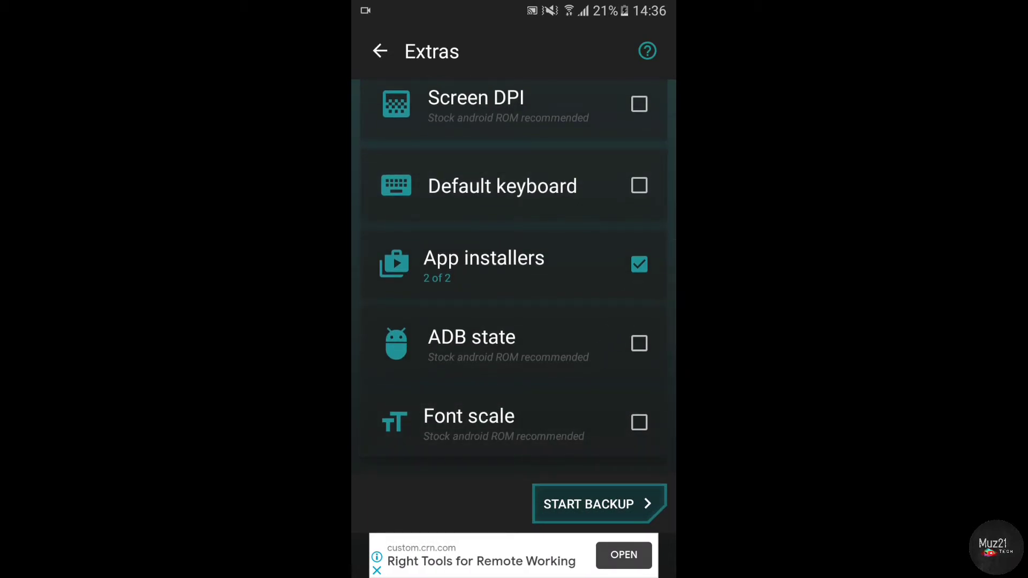
left_click(595, 504)
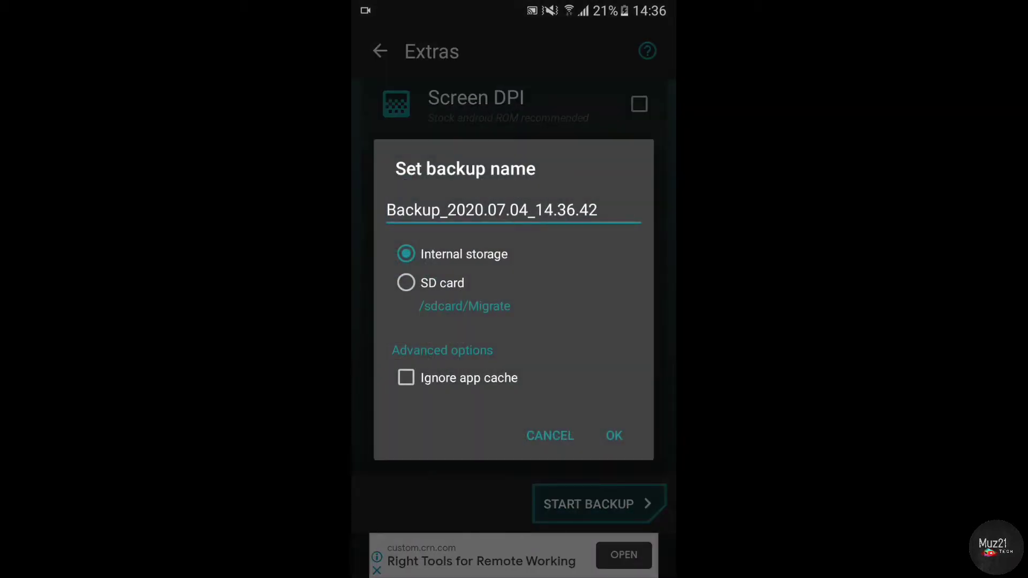
left_click(597, 210)
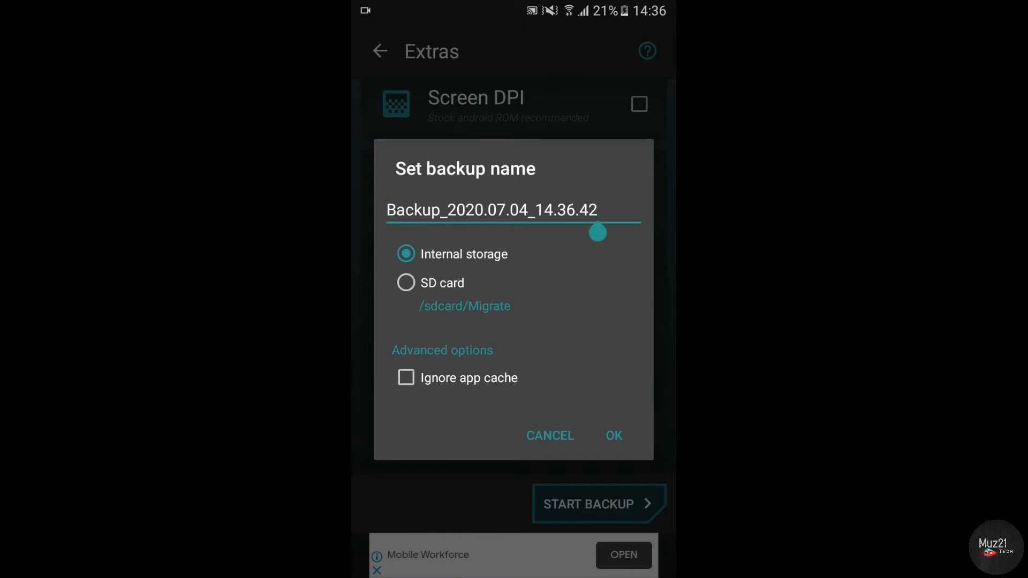
type("game backu")
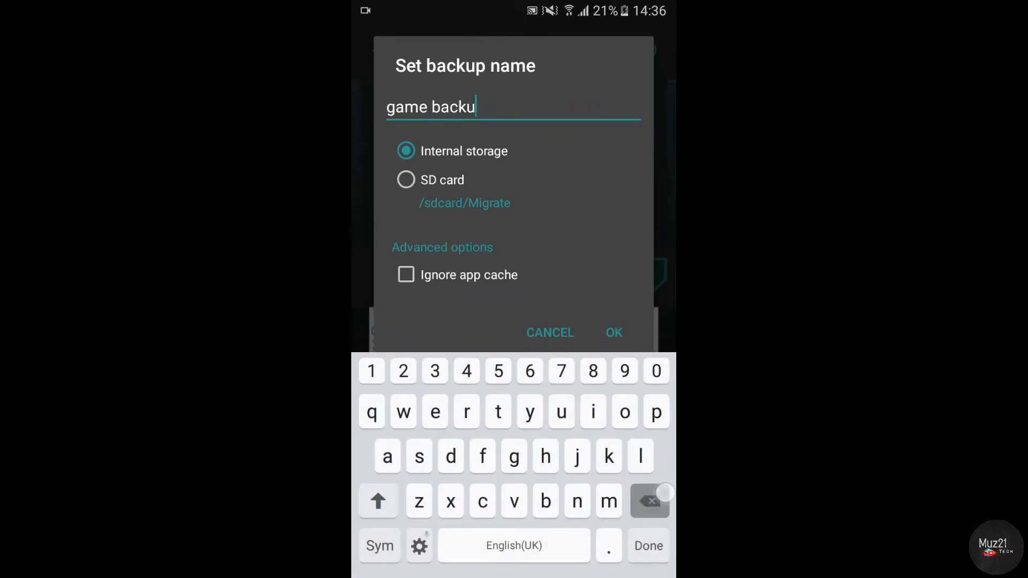
left_click(613, 333)
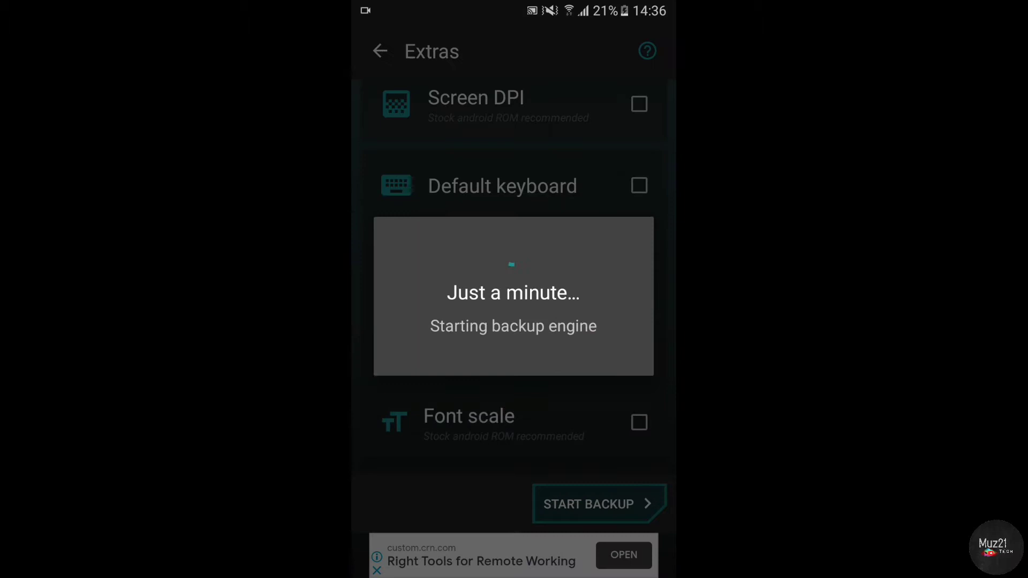
left_click(598, 504)
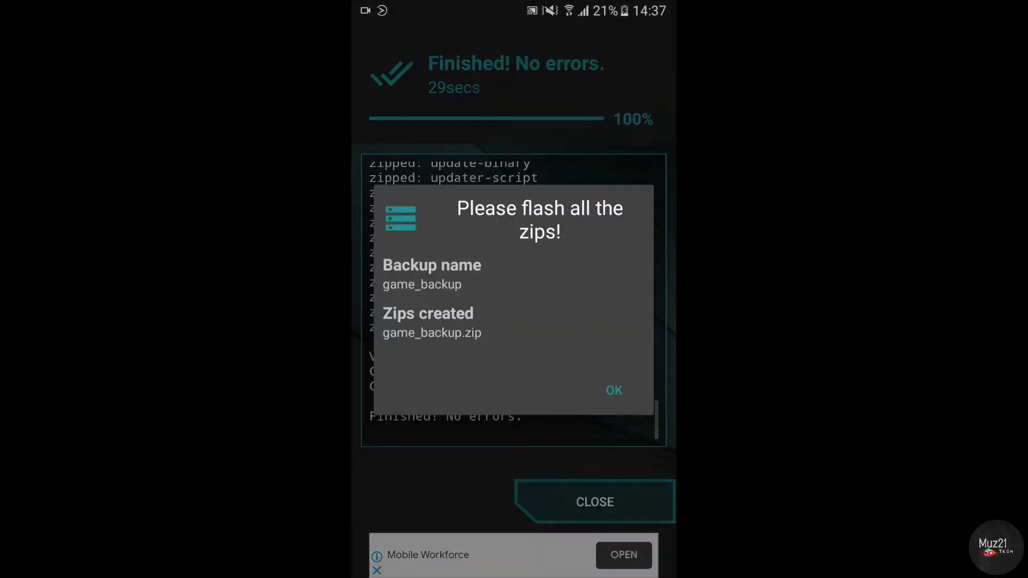
Acknowledge the game_backup.zip flash notice and close the backup report
left_click(613, 390)
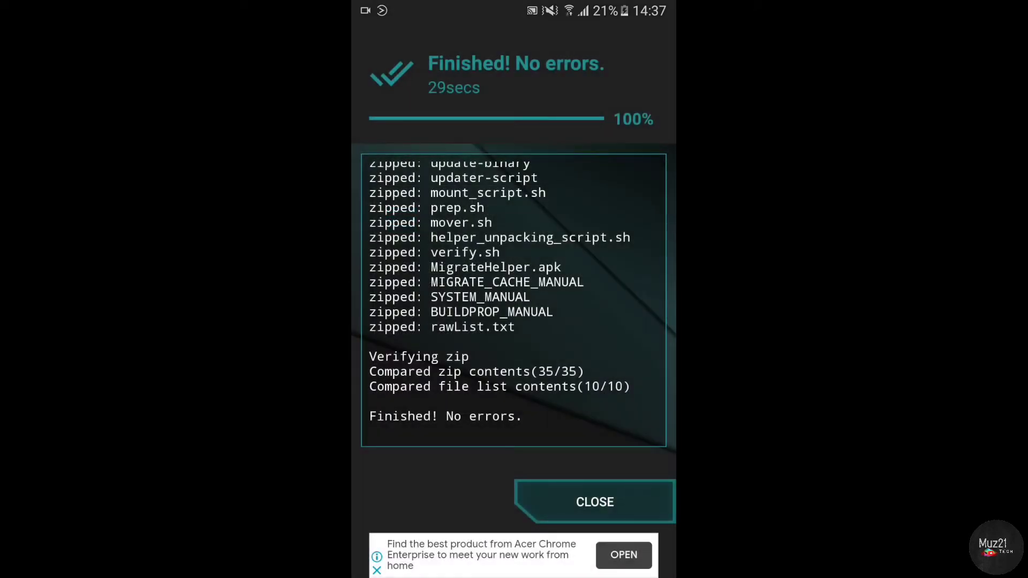
left_click(595, 501)
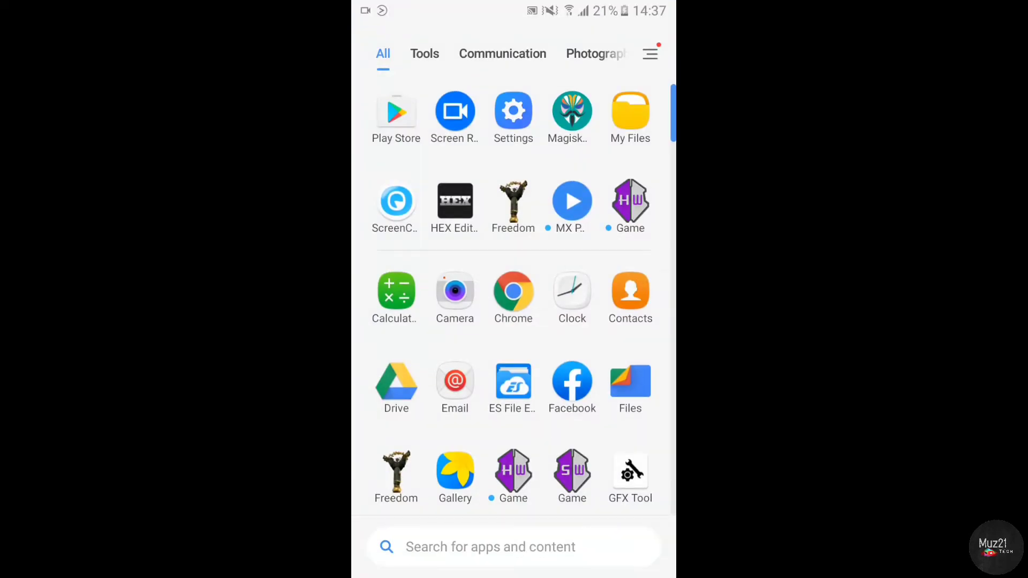
Uninstall Traffic Racer from the launcher and confirm the removal
left_click(513, 382)
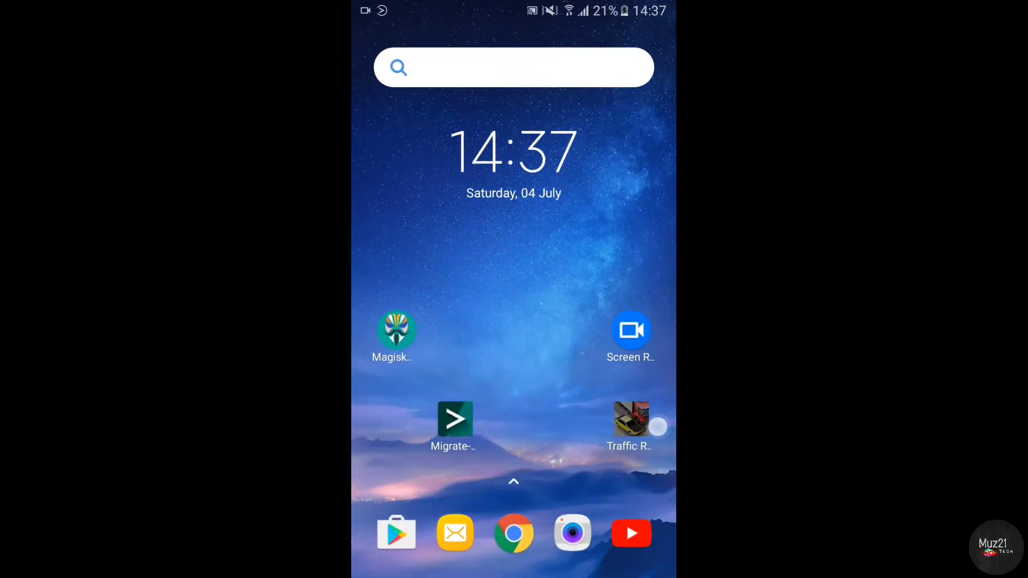
left_click(630, 418)
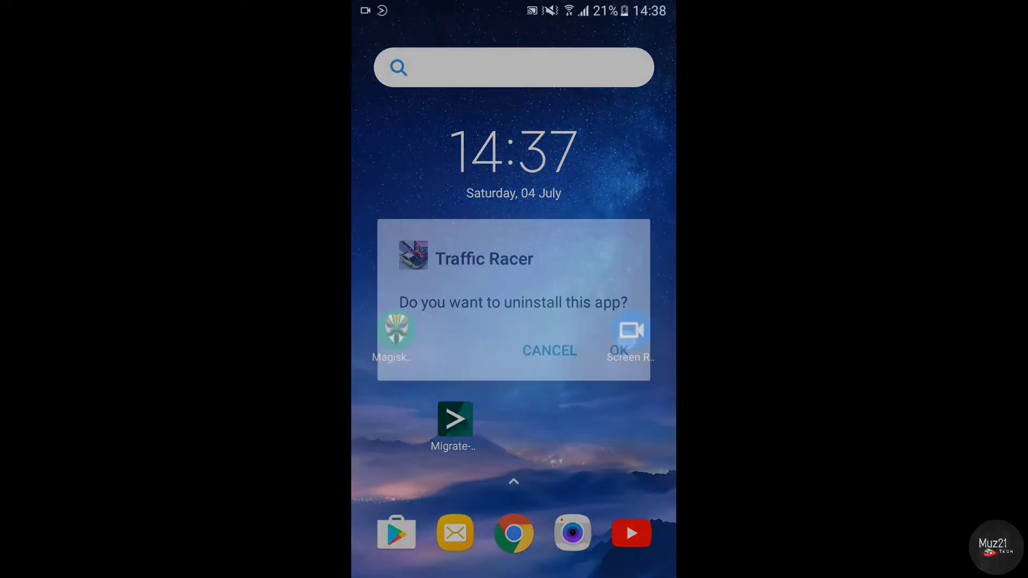
left_click(618, 350)
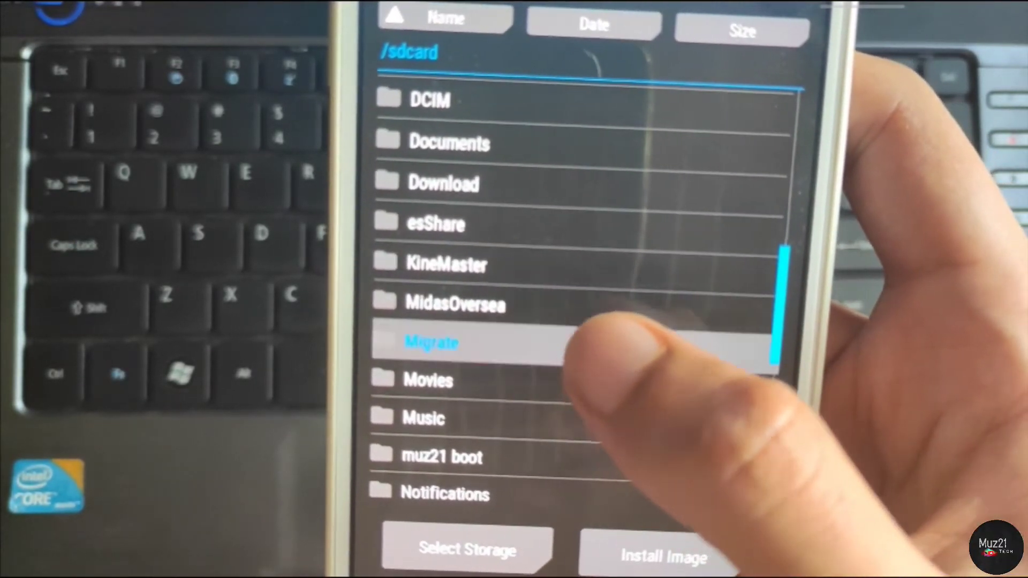
Flash game_backup.zip from /sdcard/Migrate in TWRP Recovery
left_click(434, 342)
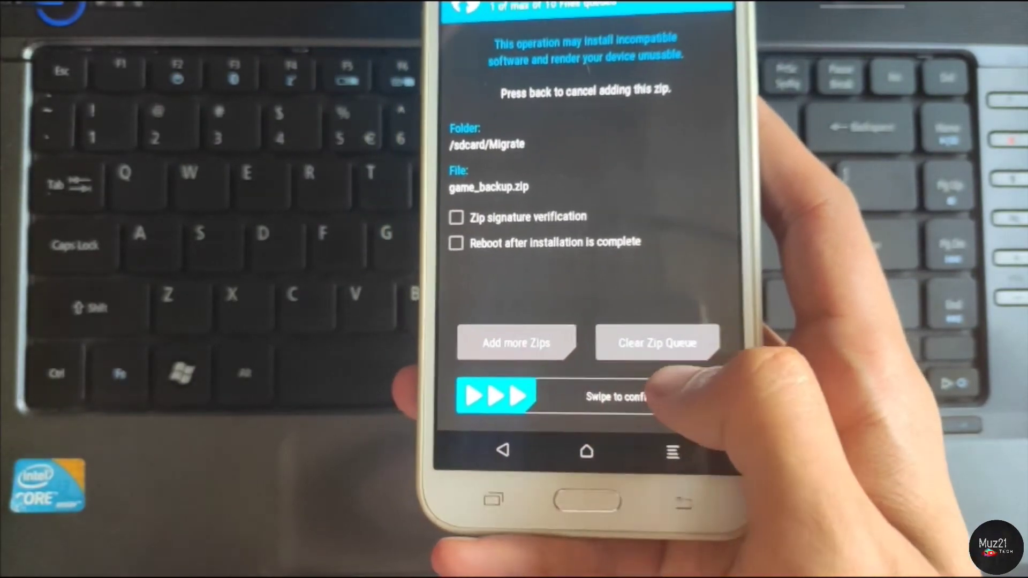
left_click_drag(479, 396, 688, 396)
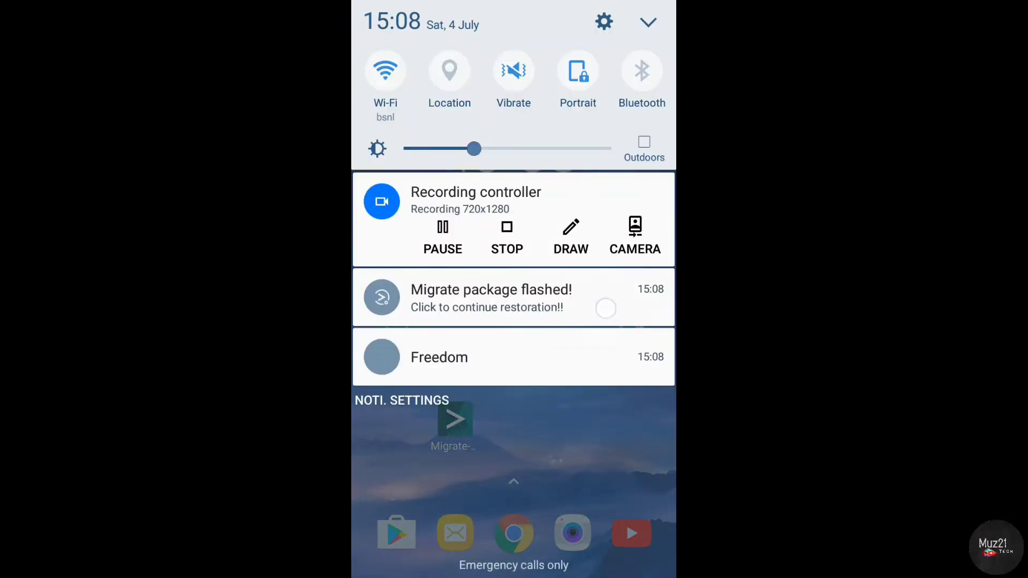
Continue from the 'Migrate package flashed' notification and choose Restore Apps and Data
left_click(491, 298)
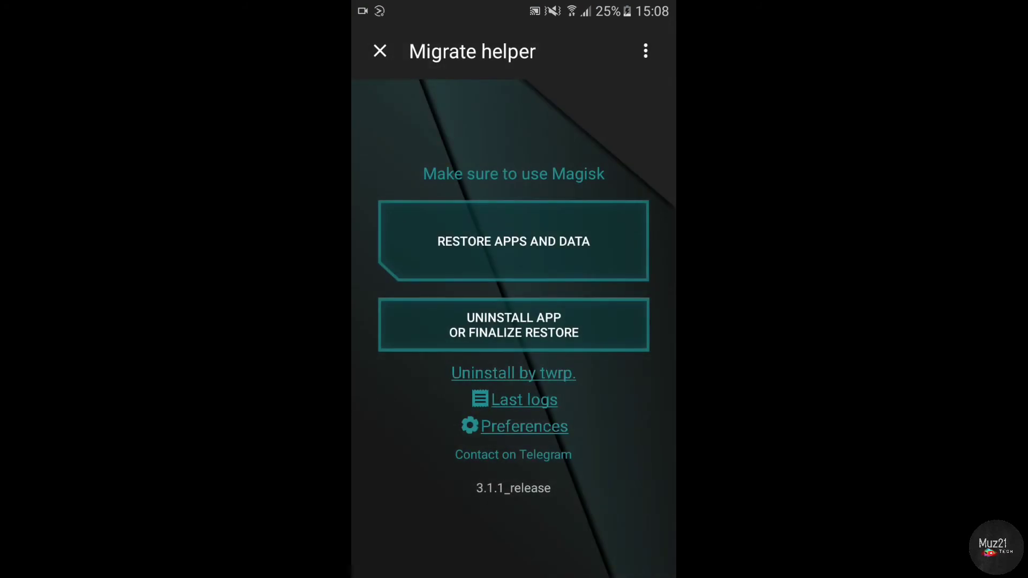
left_click(514, 241)
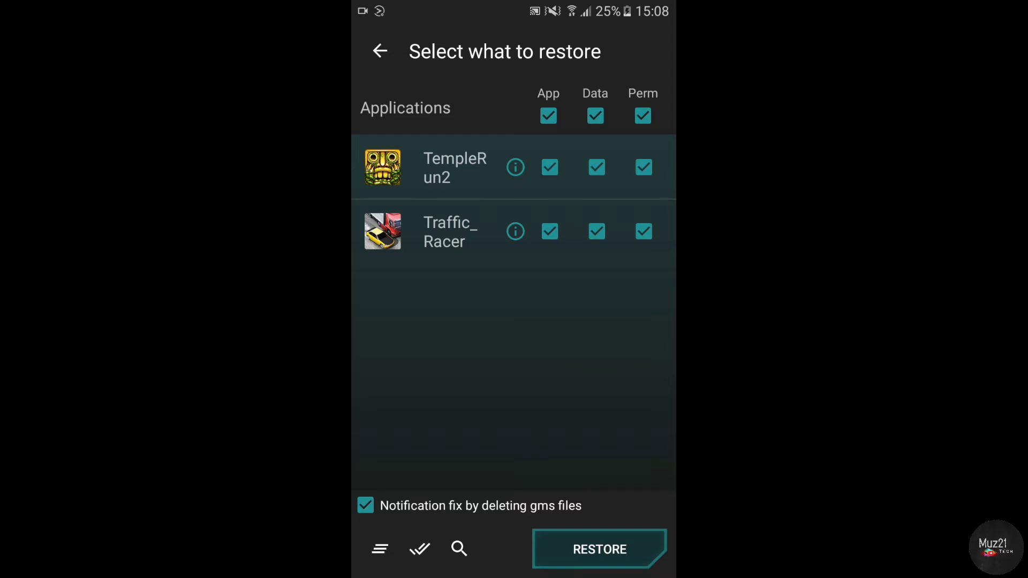
Restore TempleRun 2 and Traffic Racer, accept app closing, and finalize the errored restore
left_click(599, 550)
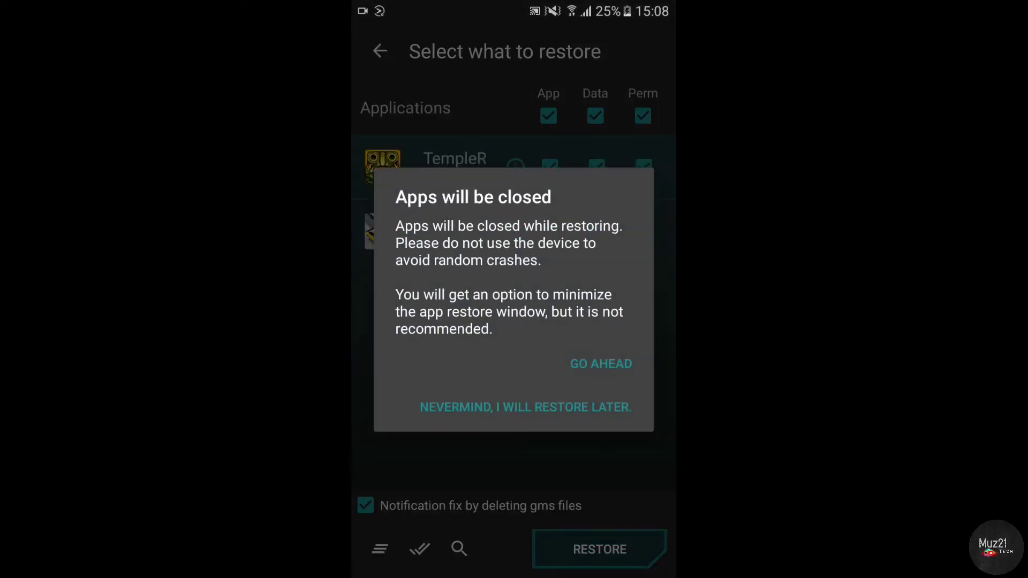
left_click(601, 364)
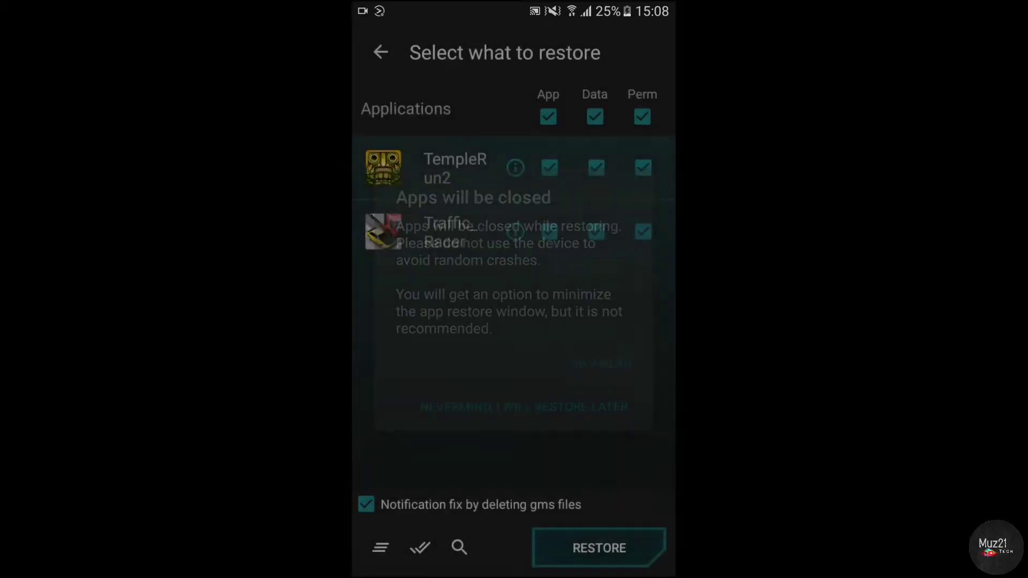
left_click(601, 549)
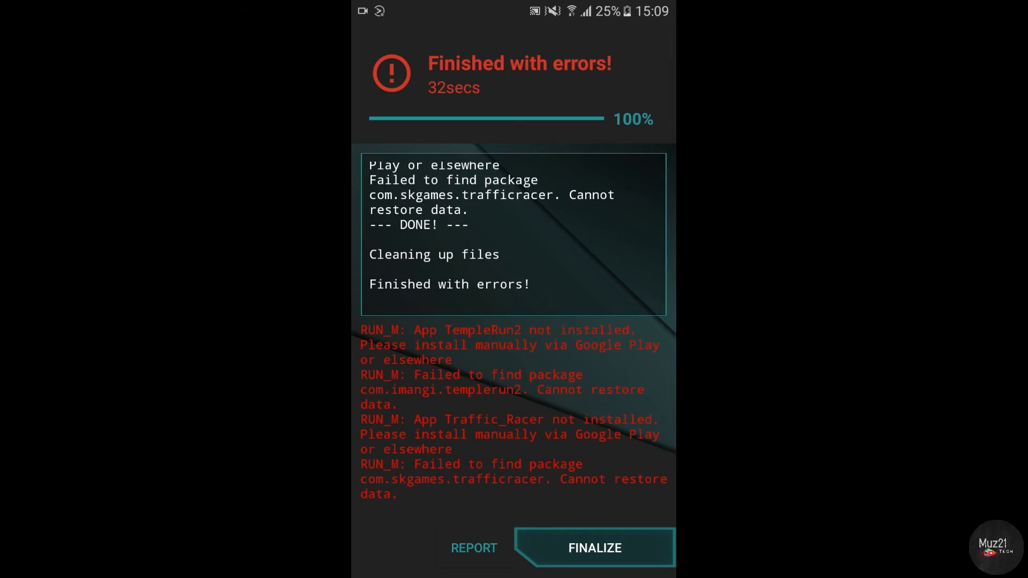
left_click(593, 548)
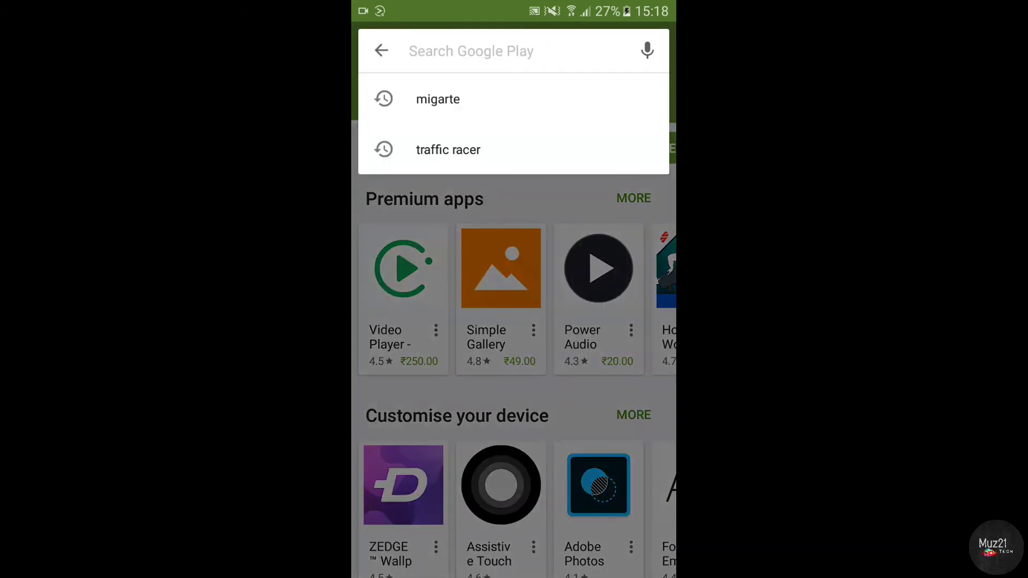
Search Google Play for 'traffic racer' and install Traffic Racer
left_click(449, 150)
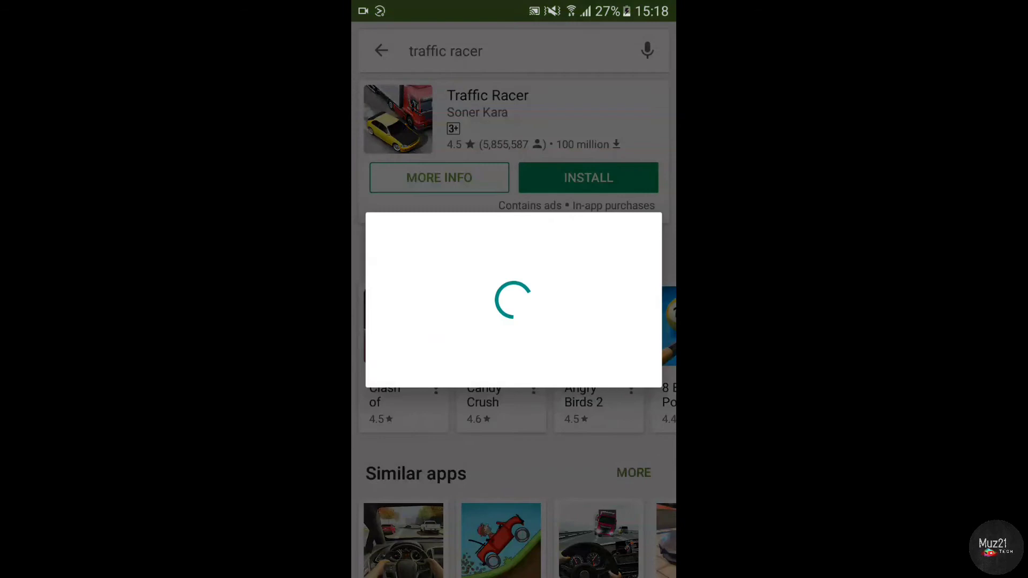
left_click(588, 177)
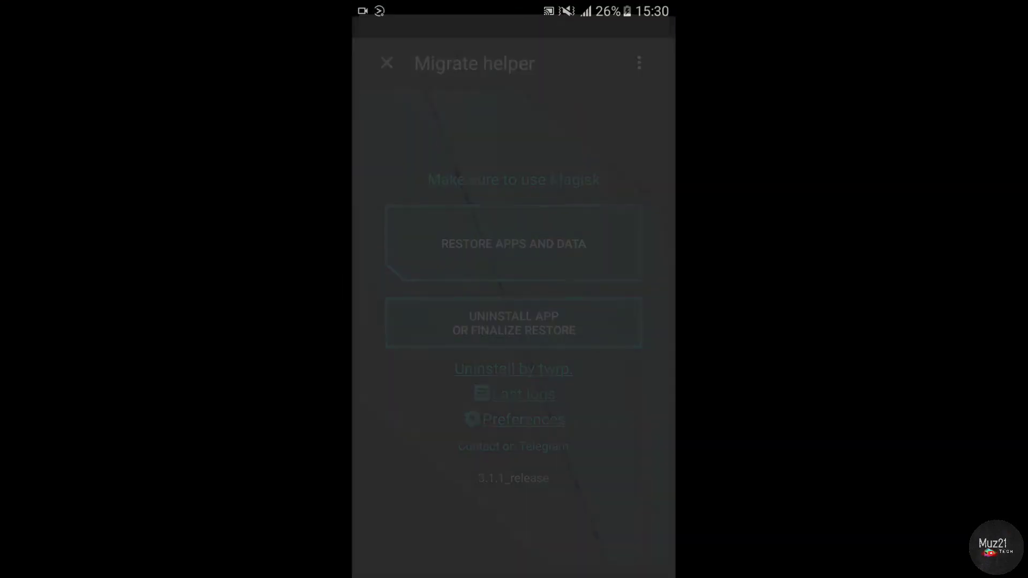
Restore Traffic Racer's data and permissions only, excluding TempleRun2 and the app, and confirm
left_click(513, 244)
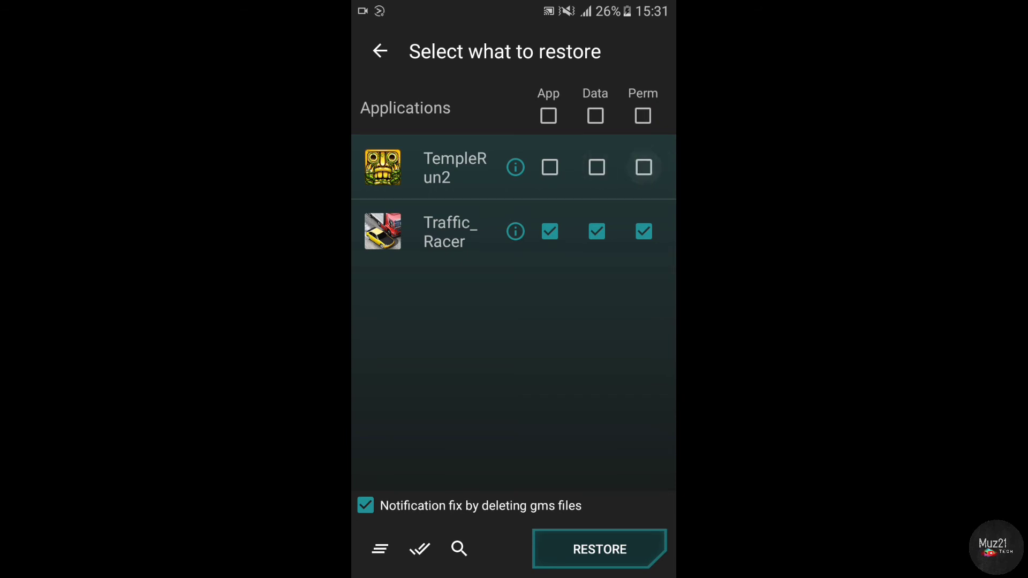
left_click(549, 231)
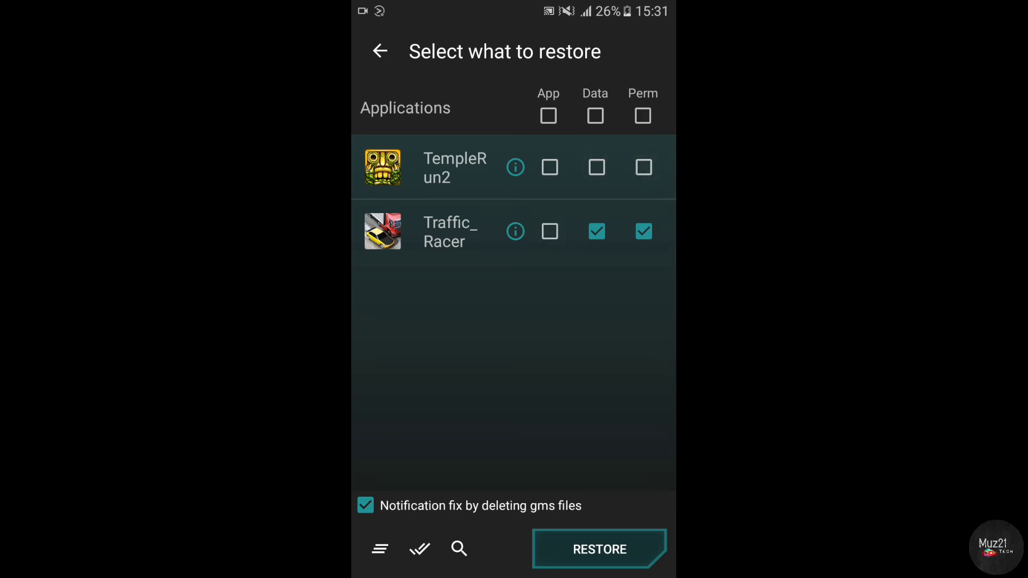
left_click(599, 564)
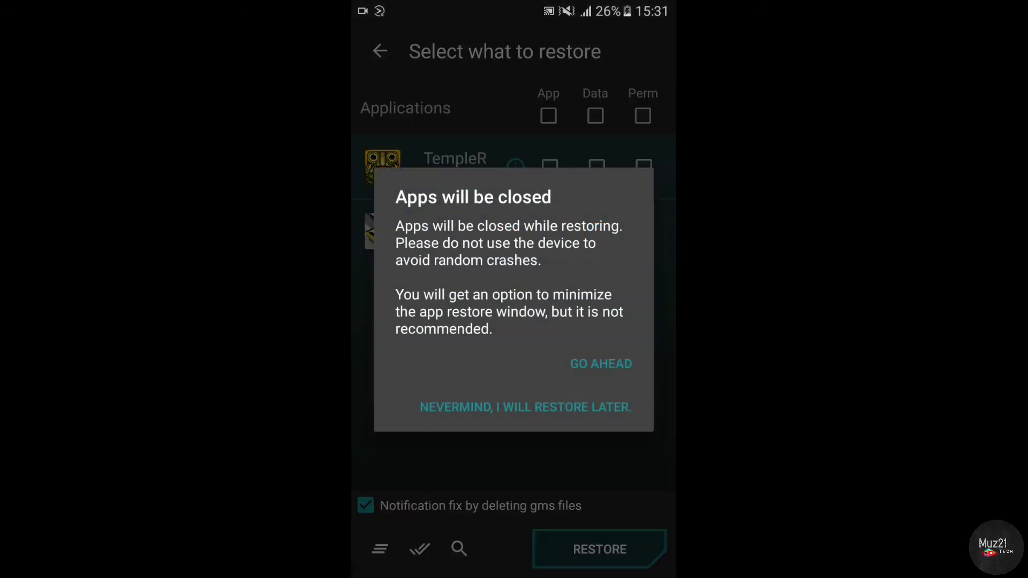
left_click(601, 363)
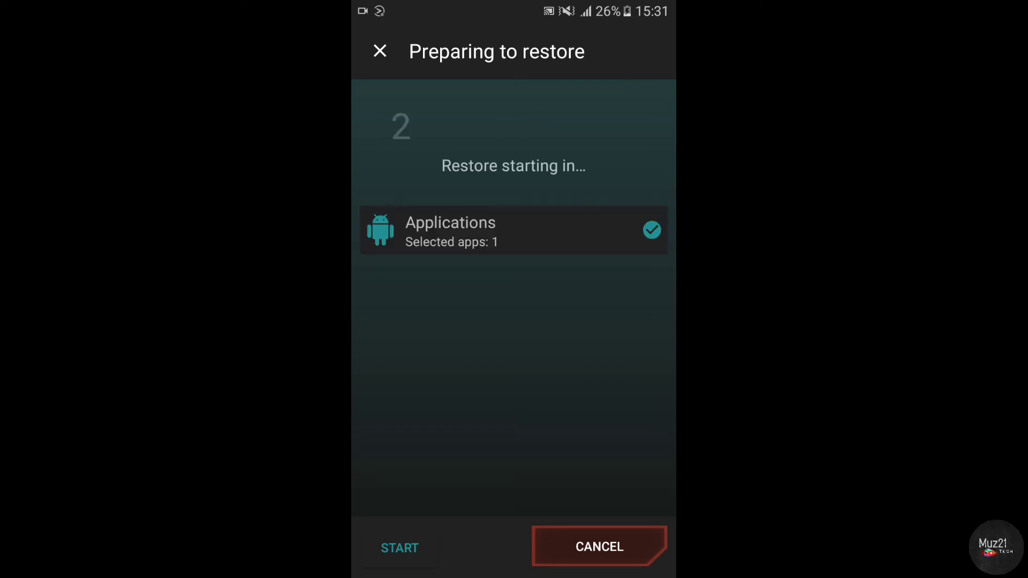
Start the restore, let it finish with no errors, and bring up FINALIZE
left_click(399, 548)
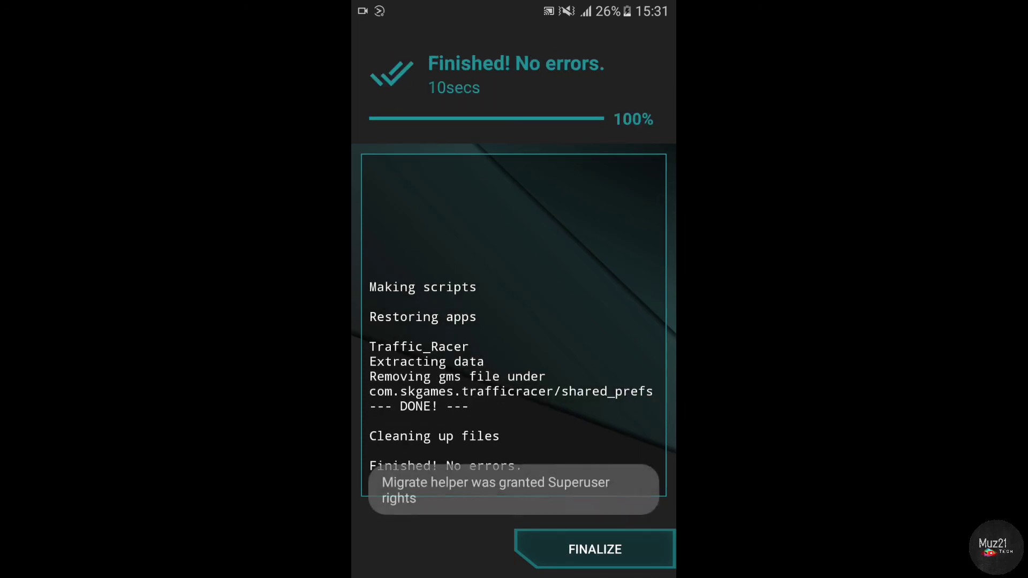
left_click(593, 564)
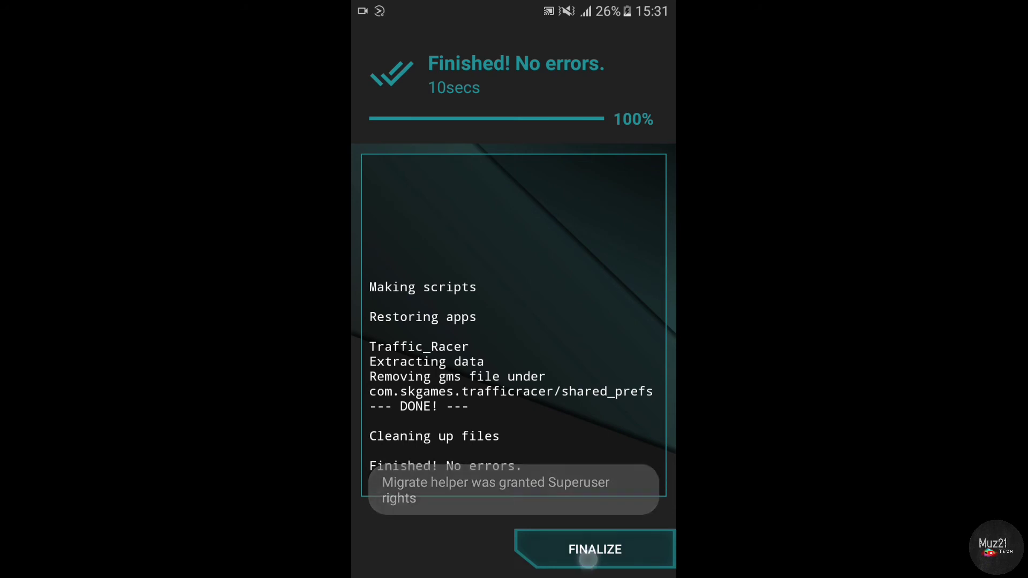
left_click(593, 550)
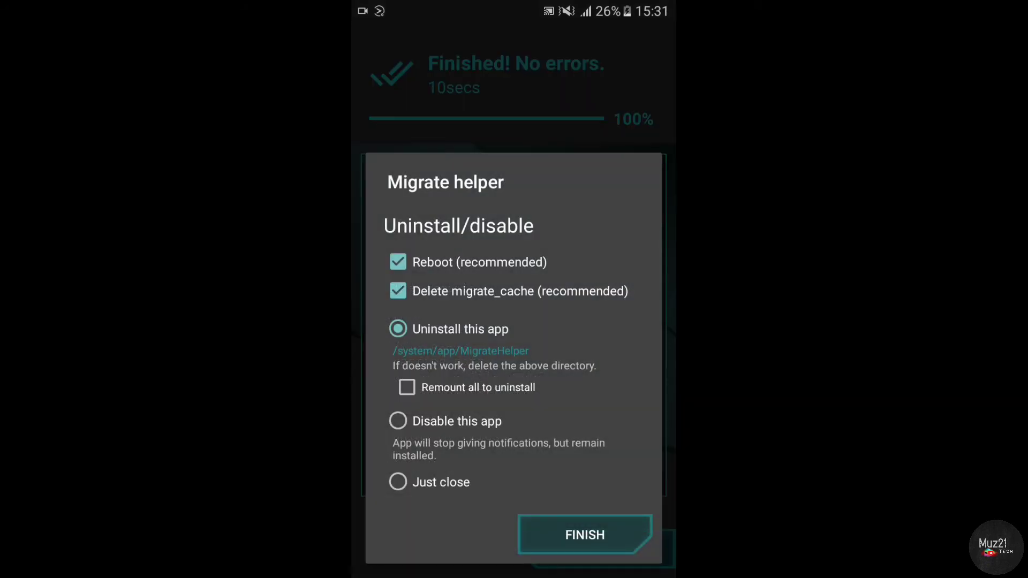